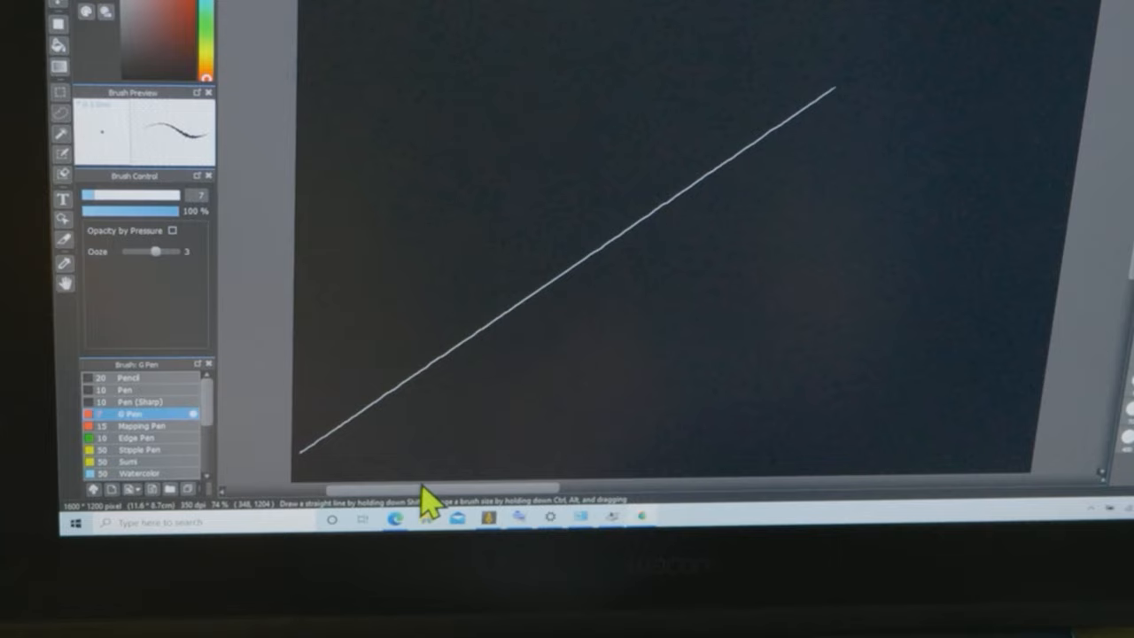
Draw a thin straight diagonal line across the dark canvas with the G-Pen.
left_click_drag(451, 458, 611, 346)
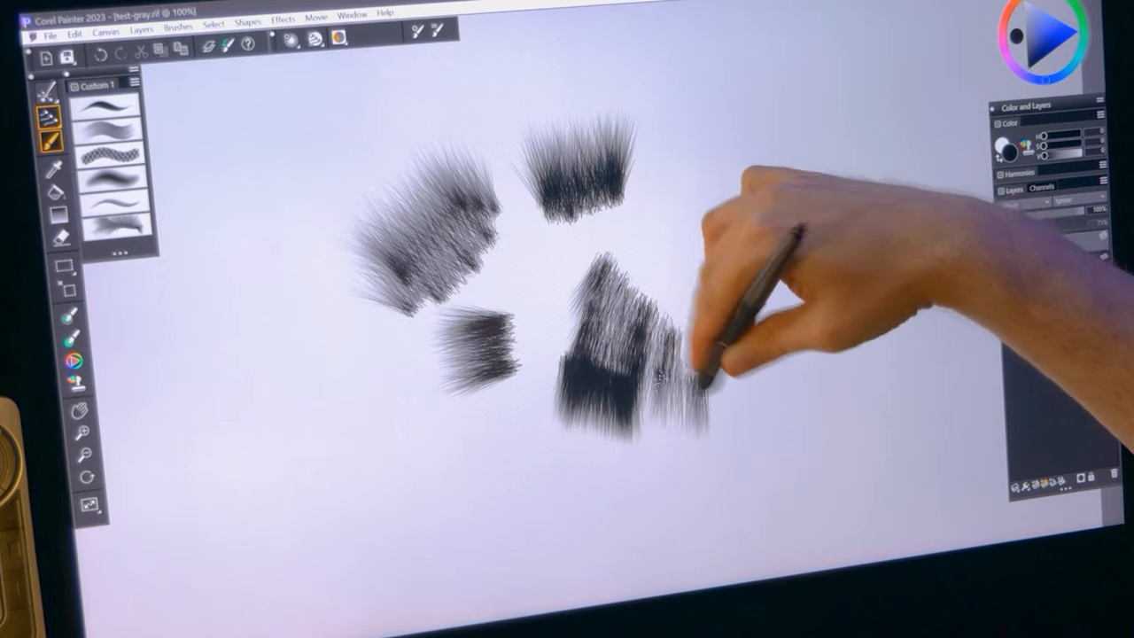
Paint another short bristly black dab on the light canvas with the Custom bristle brush.
left_click_drag(673, 372, 894, 301)
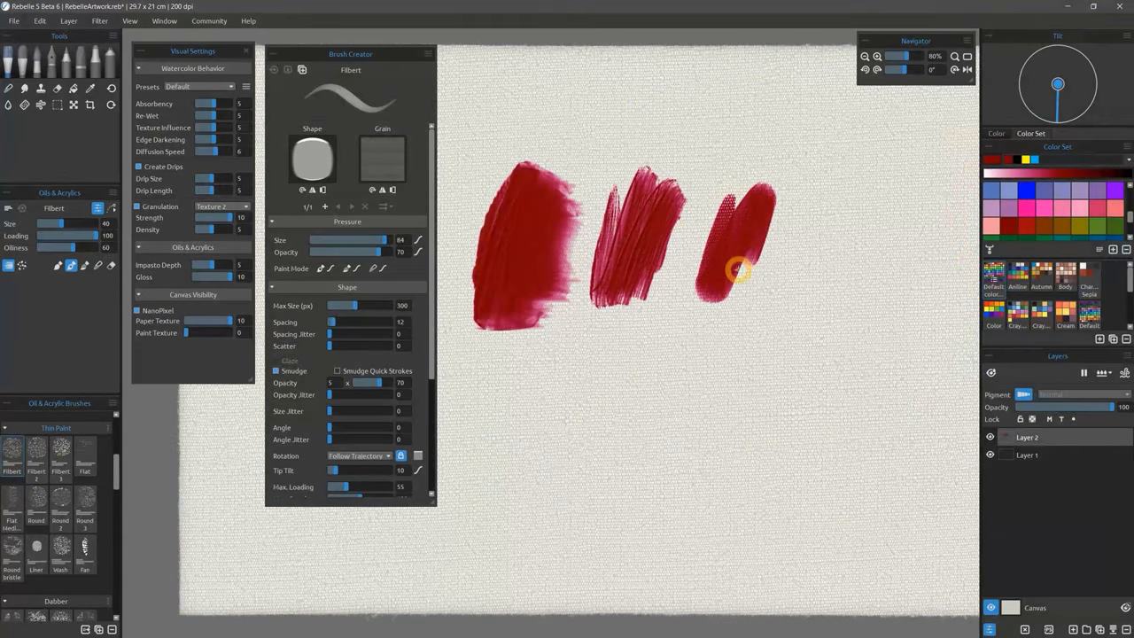
Paint a short vertical deep-red stroke with the Filbert Oils & Acrylics brush.
left_click(88, 552)
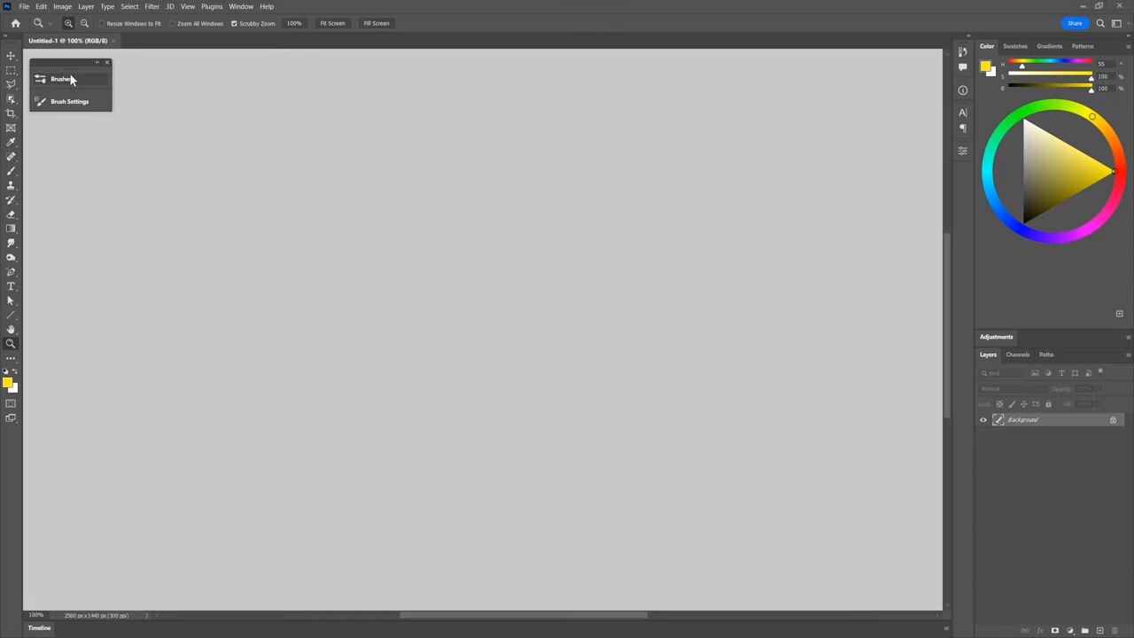
Paint a wide grassy green bristle stroke, then a scratchy brown stroke beneath it with a second brush.
left_click(62, 78)
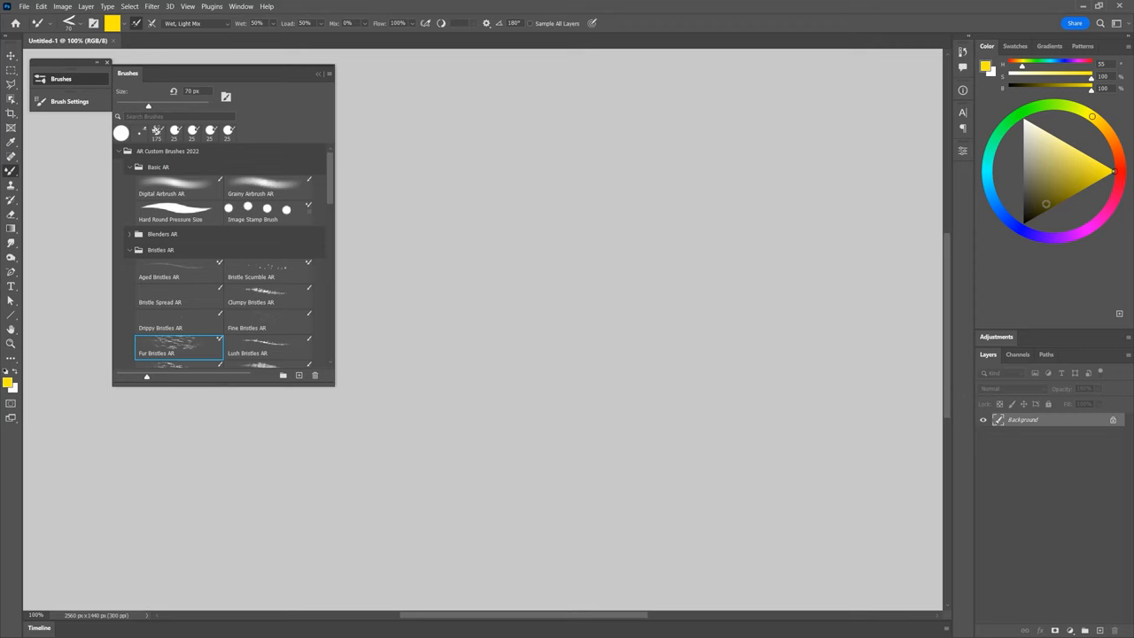
left_click_drag(398, 310, 789, 310)
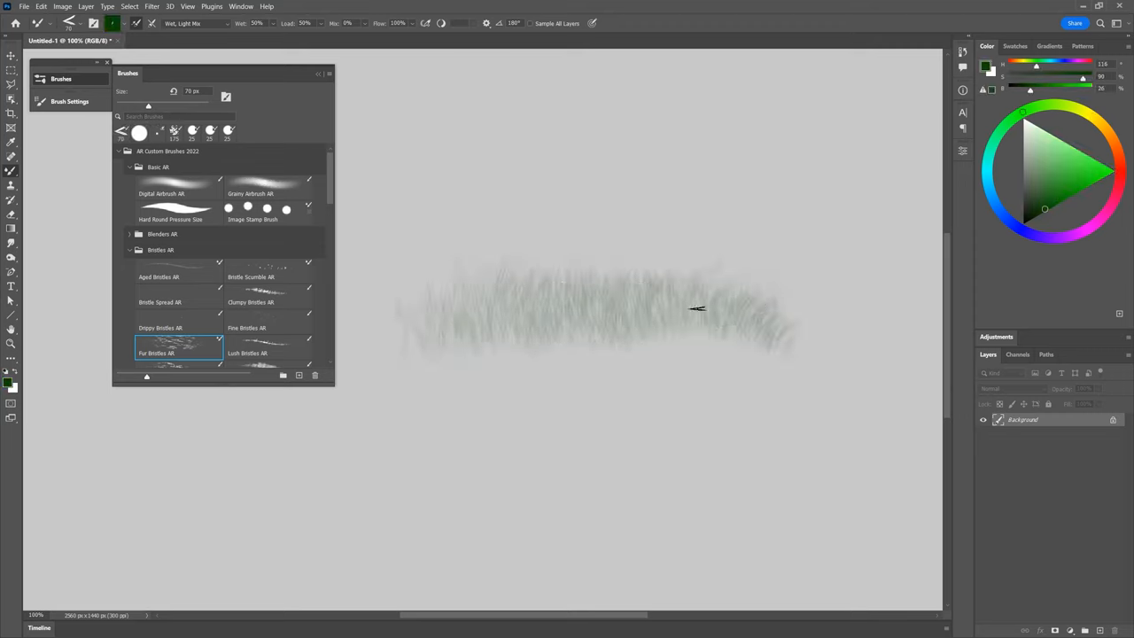
left_click(269, 269)
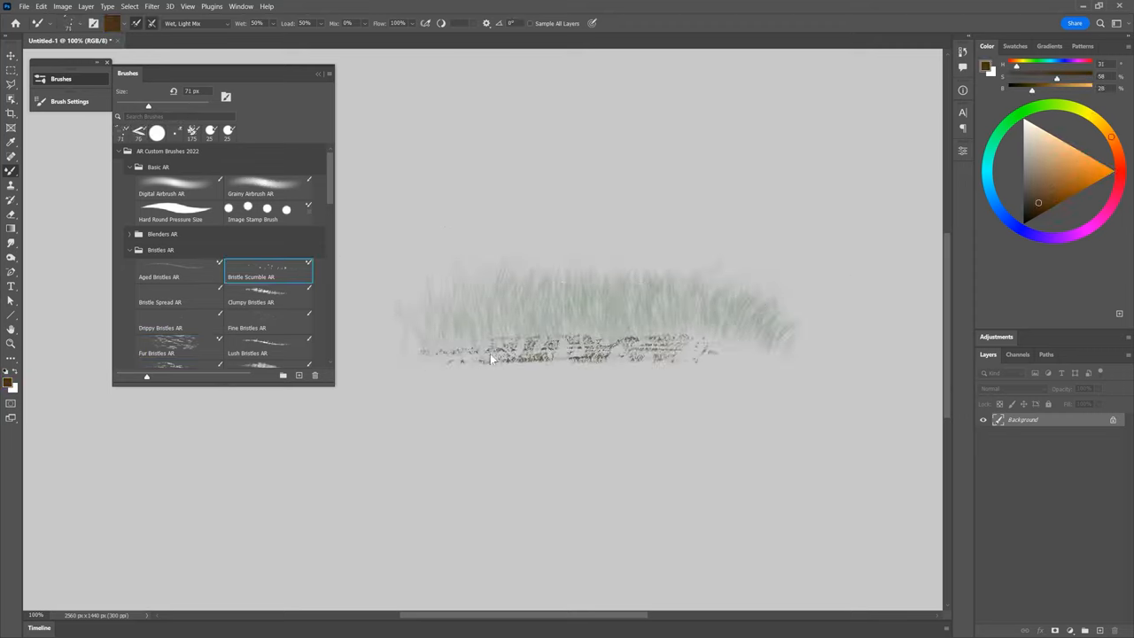
left_click(266, 301)
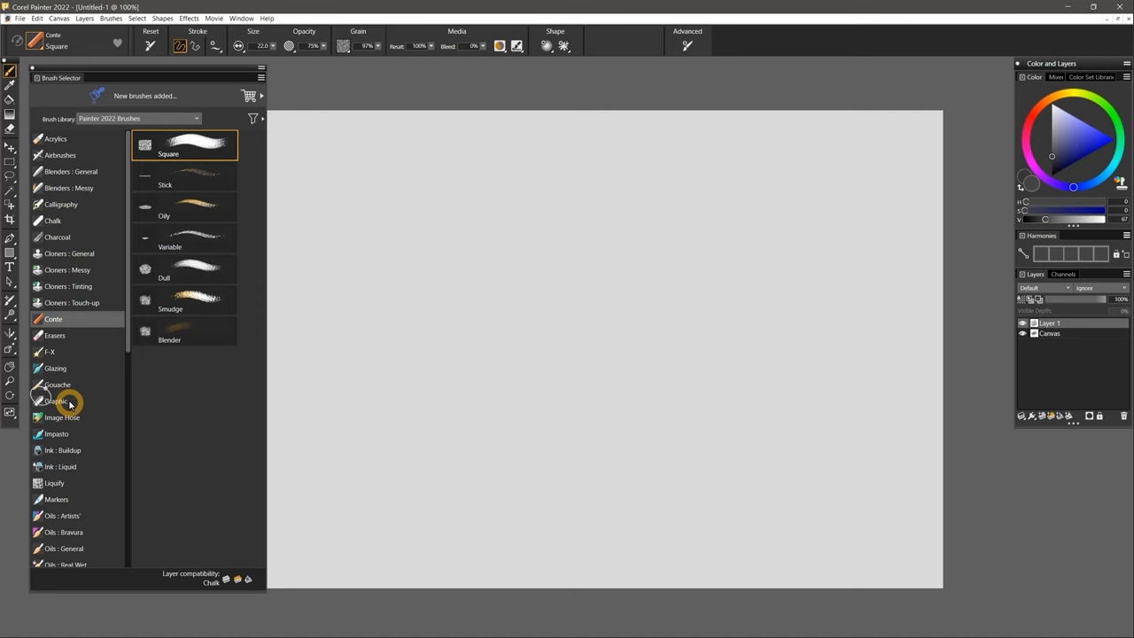
Pick a Thick Paint - Bristles variant in the Brush Selector and adjust its dab Spacing.
left_click(57, 400)
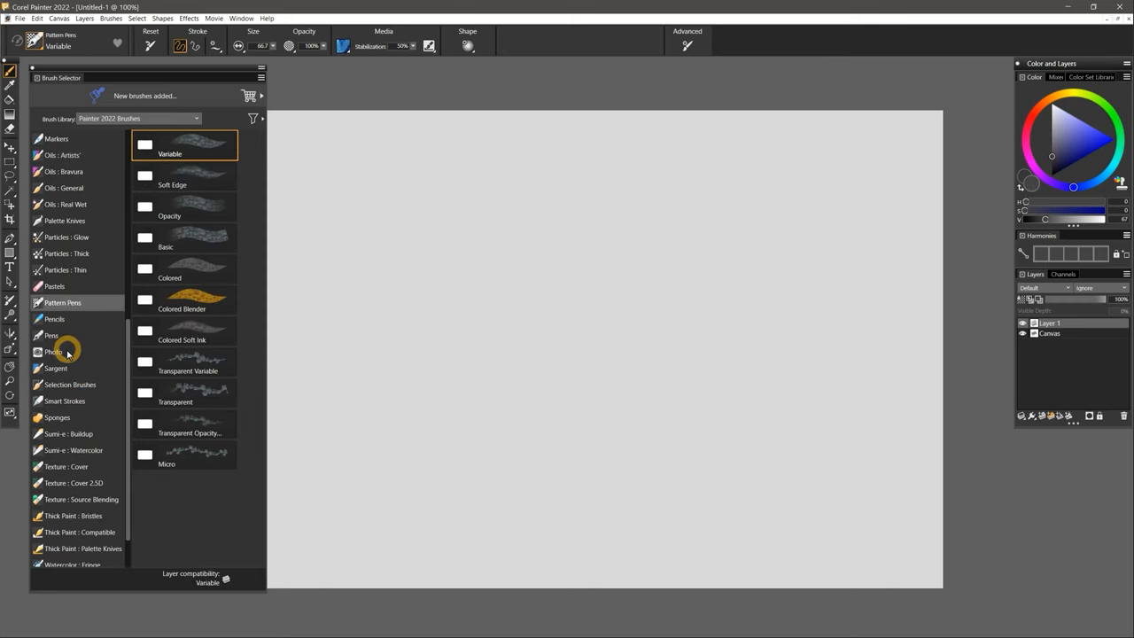
left_click(56, 418)
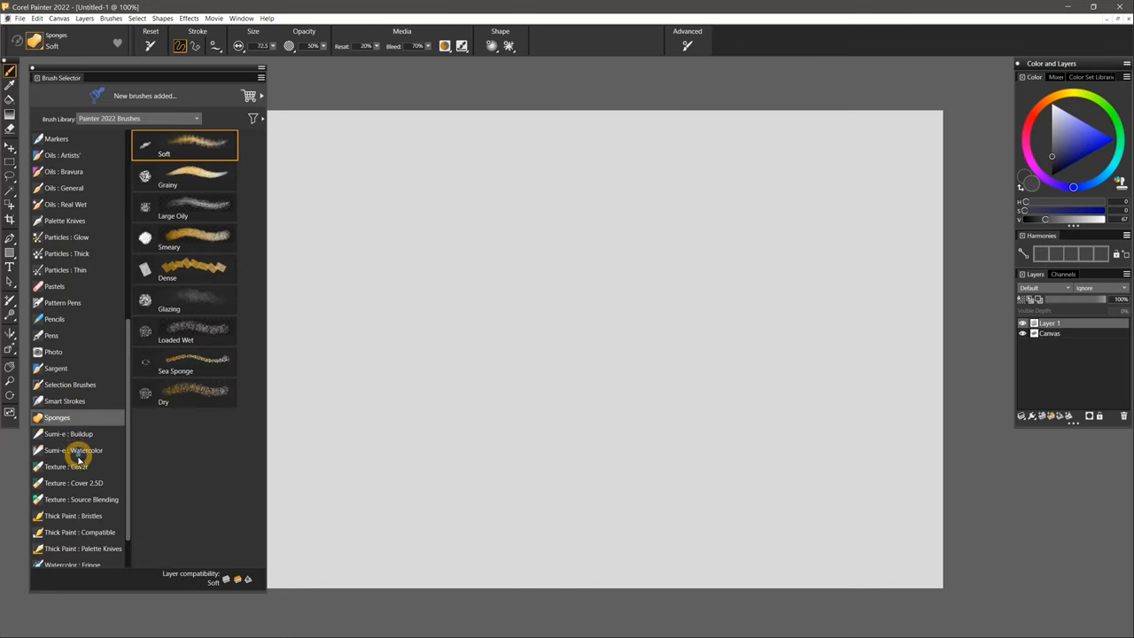
left_click(71, 466)
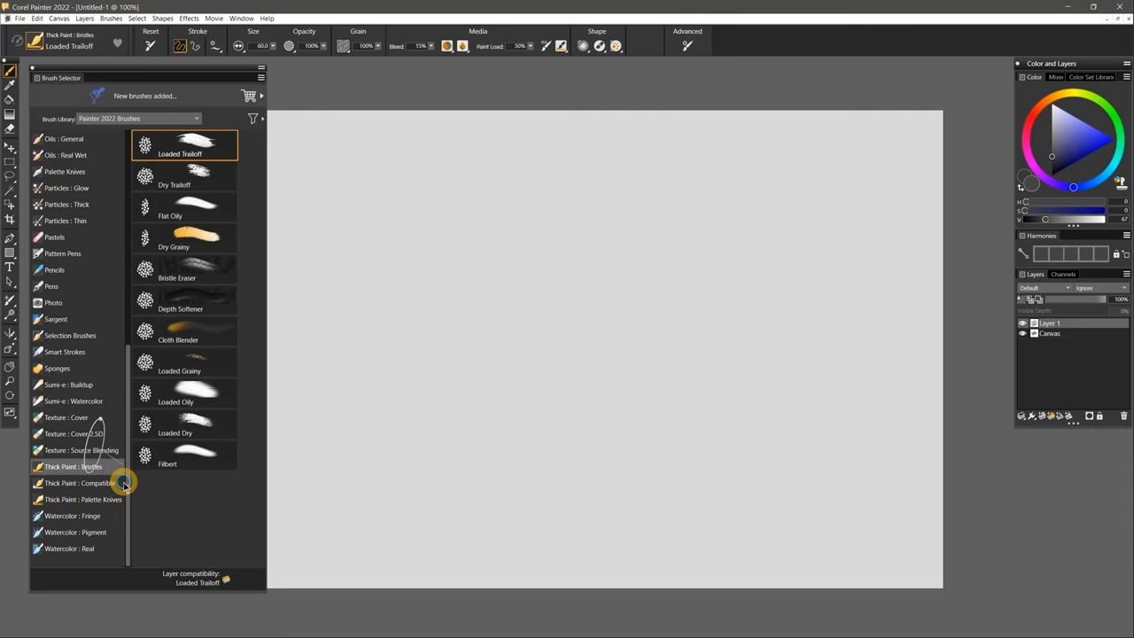
left_click(85, 550)
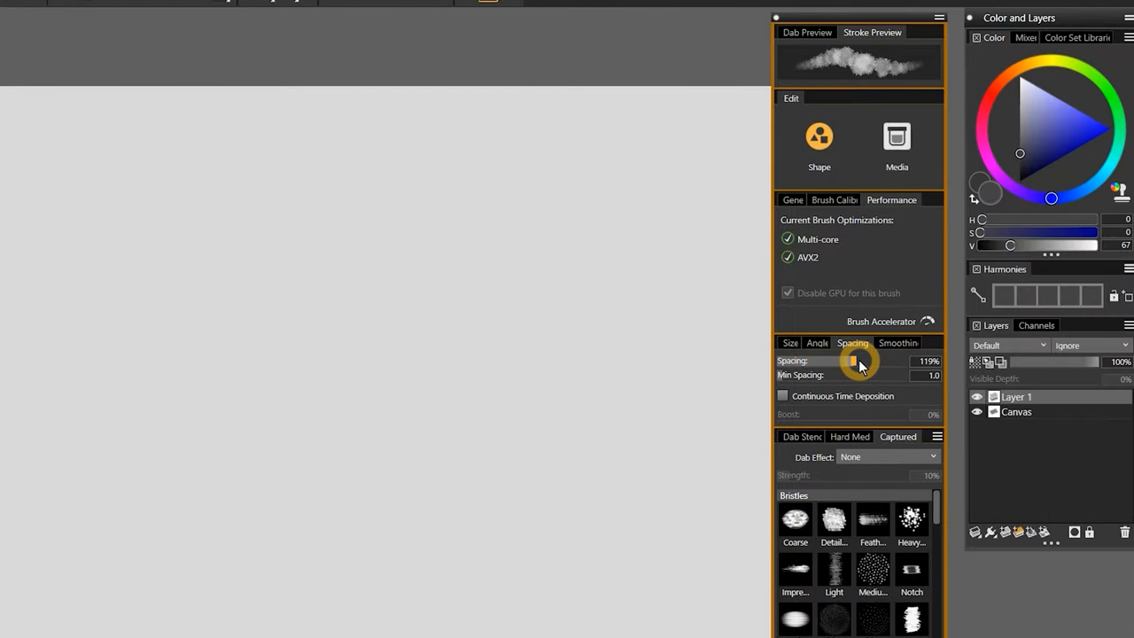
left_click(849, 436)
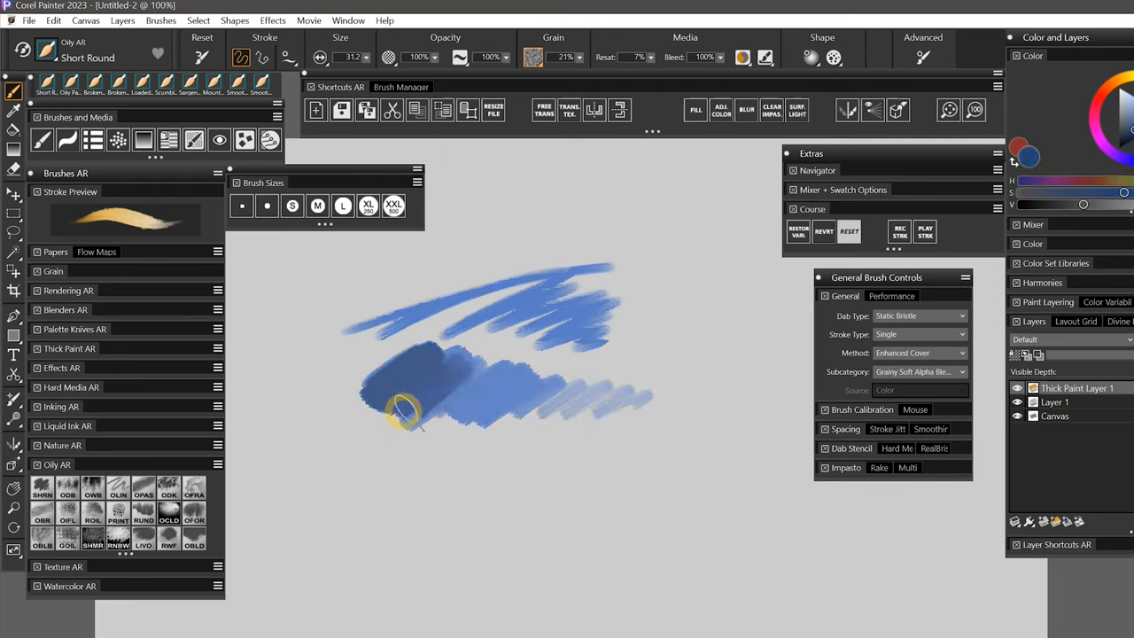
Paint two streaky blue Oily AR Short Round strokes across the grey canvas.
left_click_drag(408, 408, 545, 427)
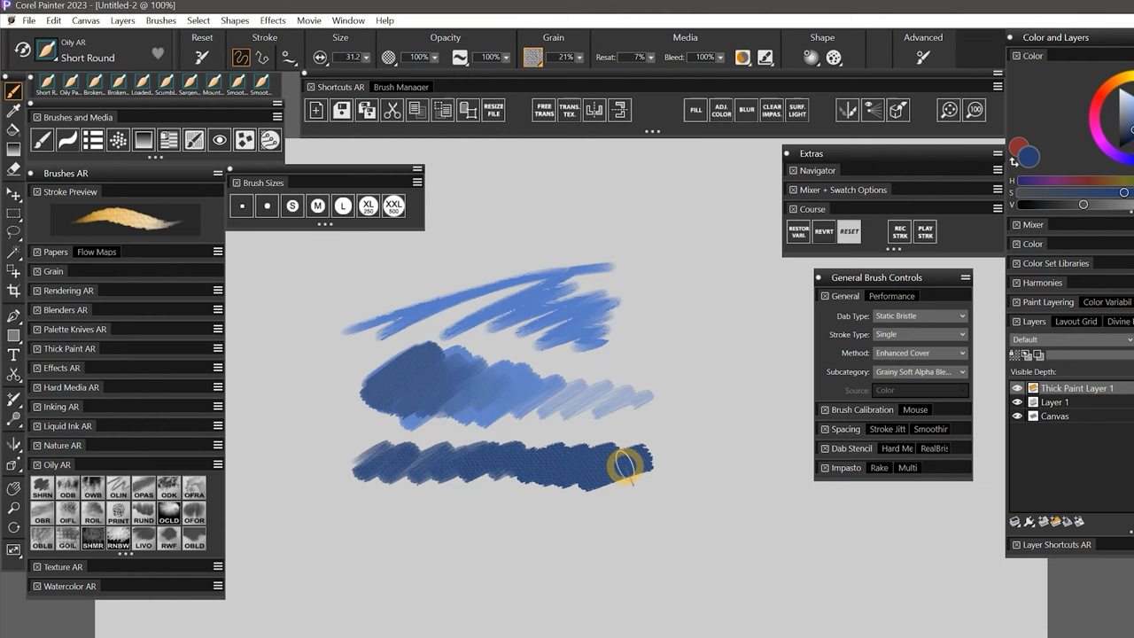
left_click_drag(647, 464, 417, 386)
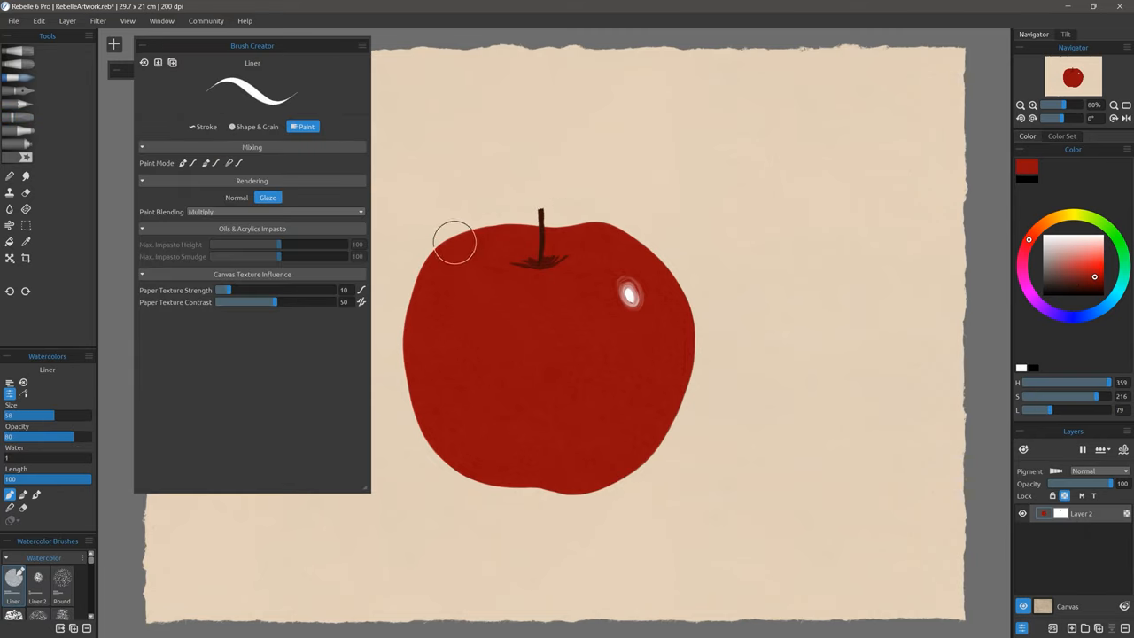
Shade the apple's left side and lower edge with dark red Watercolor Liner on Layer 2.
left_click_drag(457, 244, 552, 209)
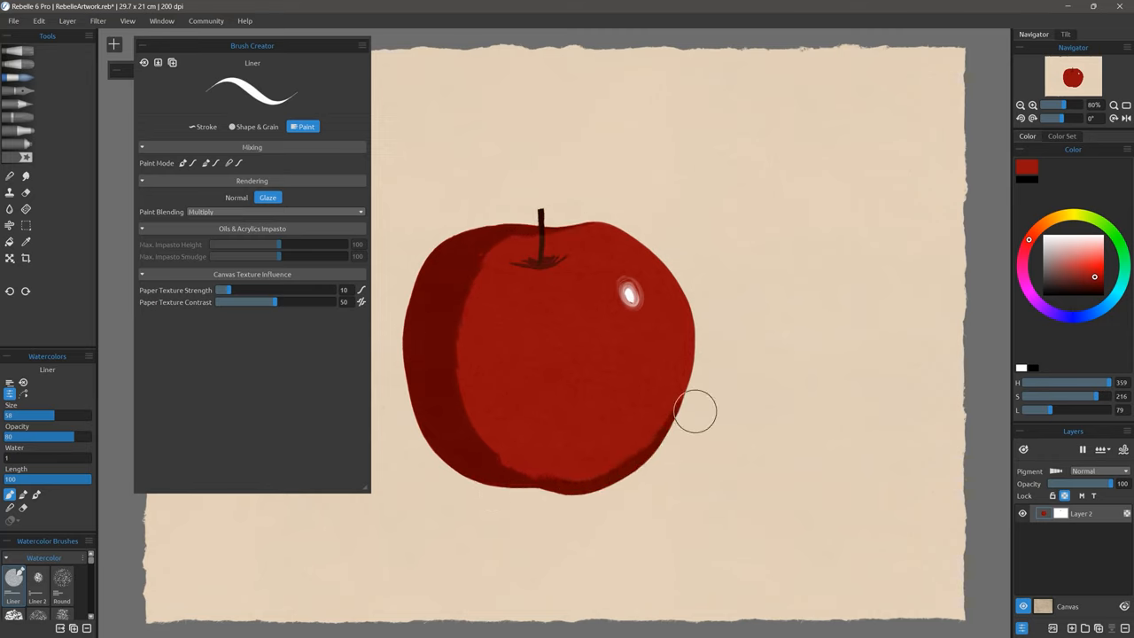
left_click_drag(694, 411, 525, 492)
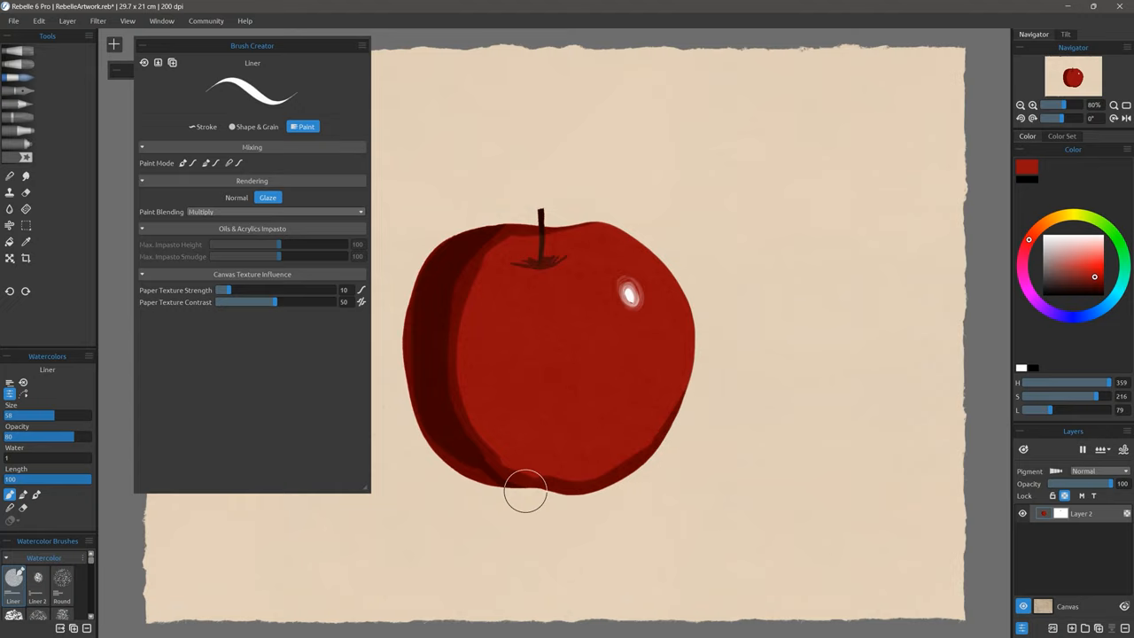